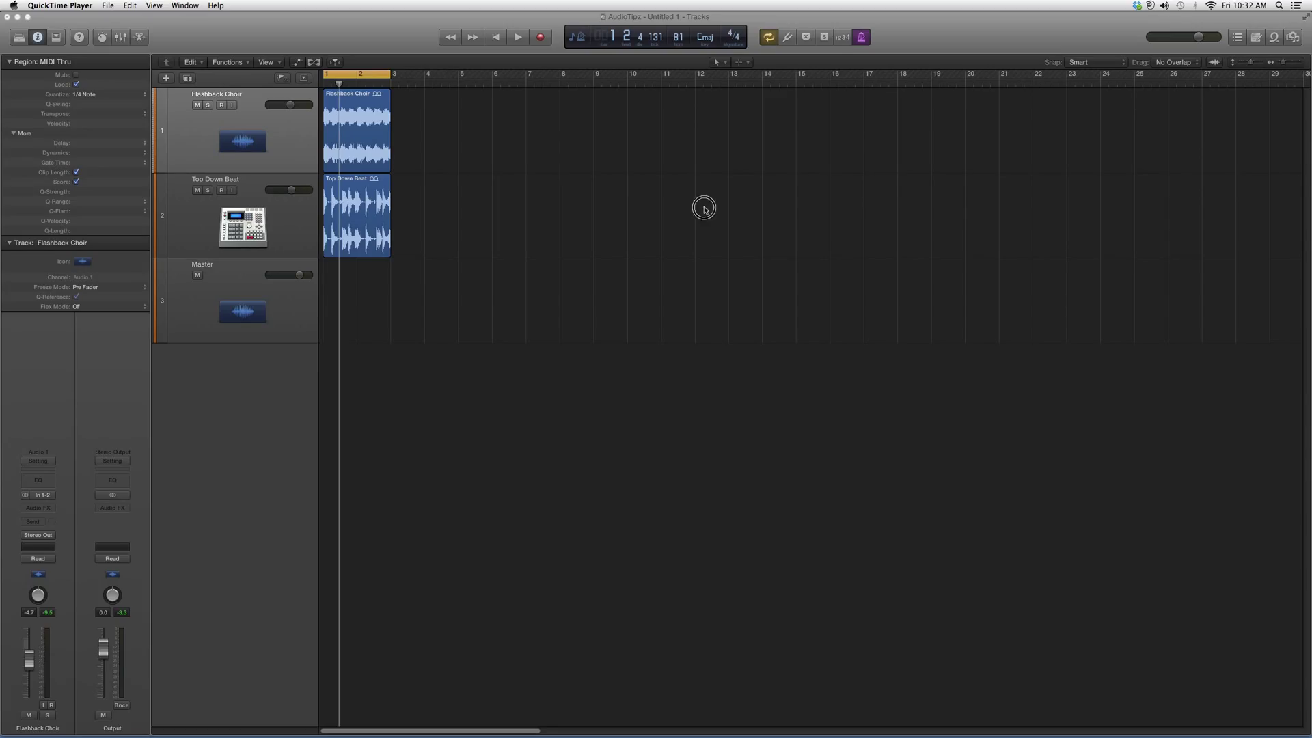
{"action": "mouse_move", "coordinate": [725, 231]}
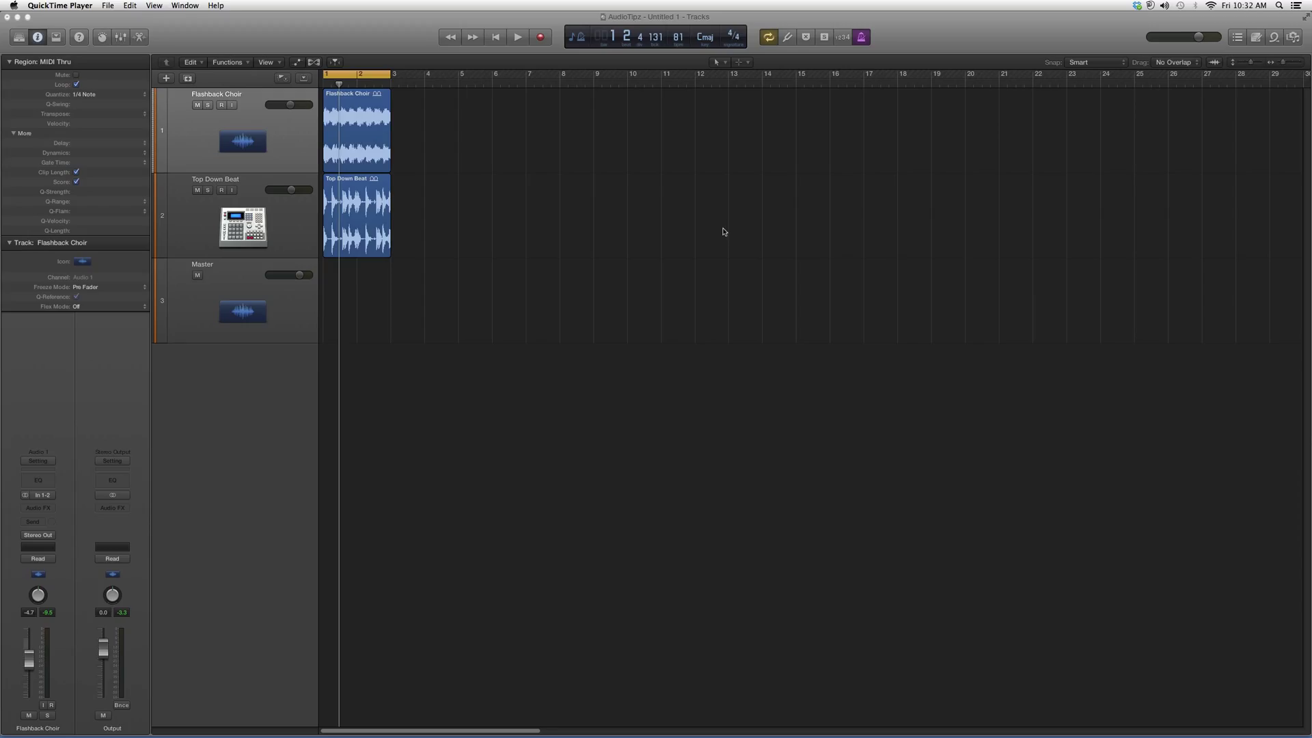
{"action": "mouse_move", "coordinate": [722, 232]}
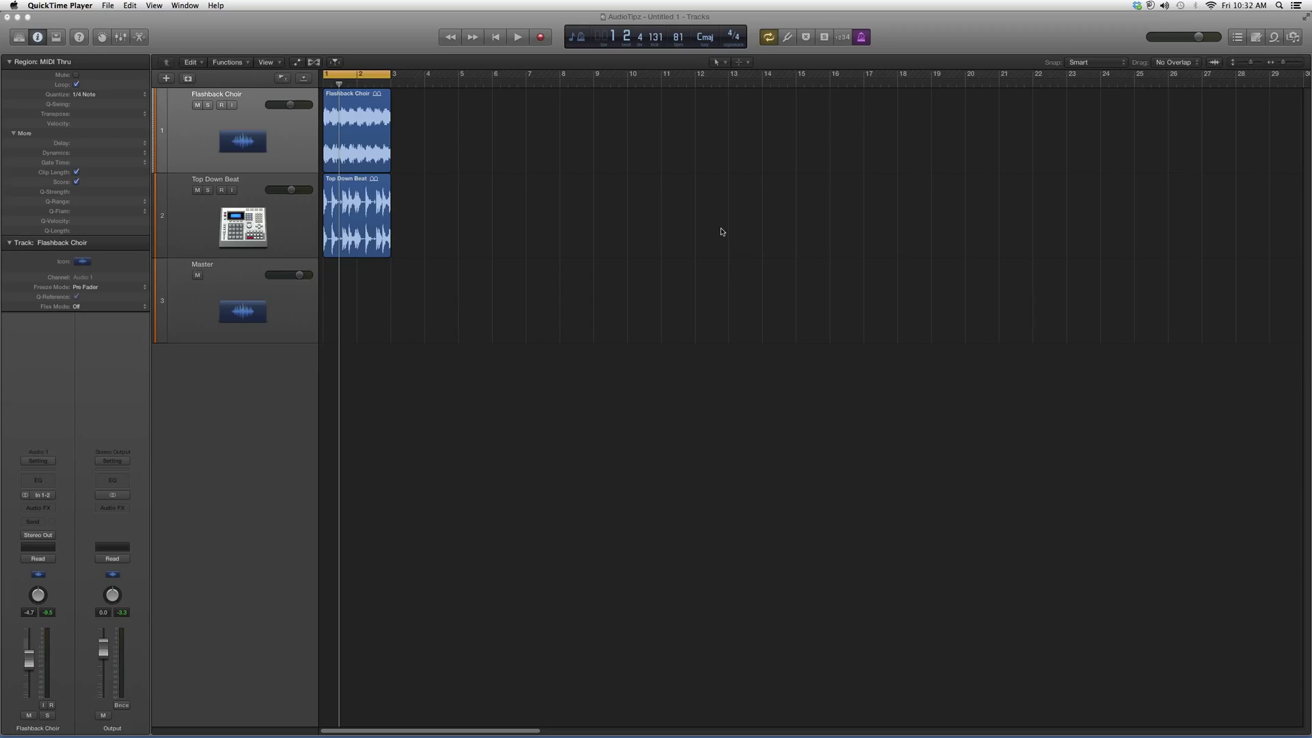
{"action": "mouse_move", "coordinate": [717, 229]}
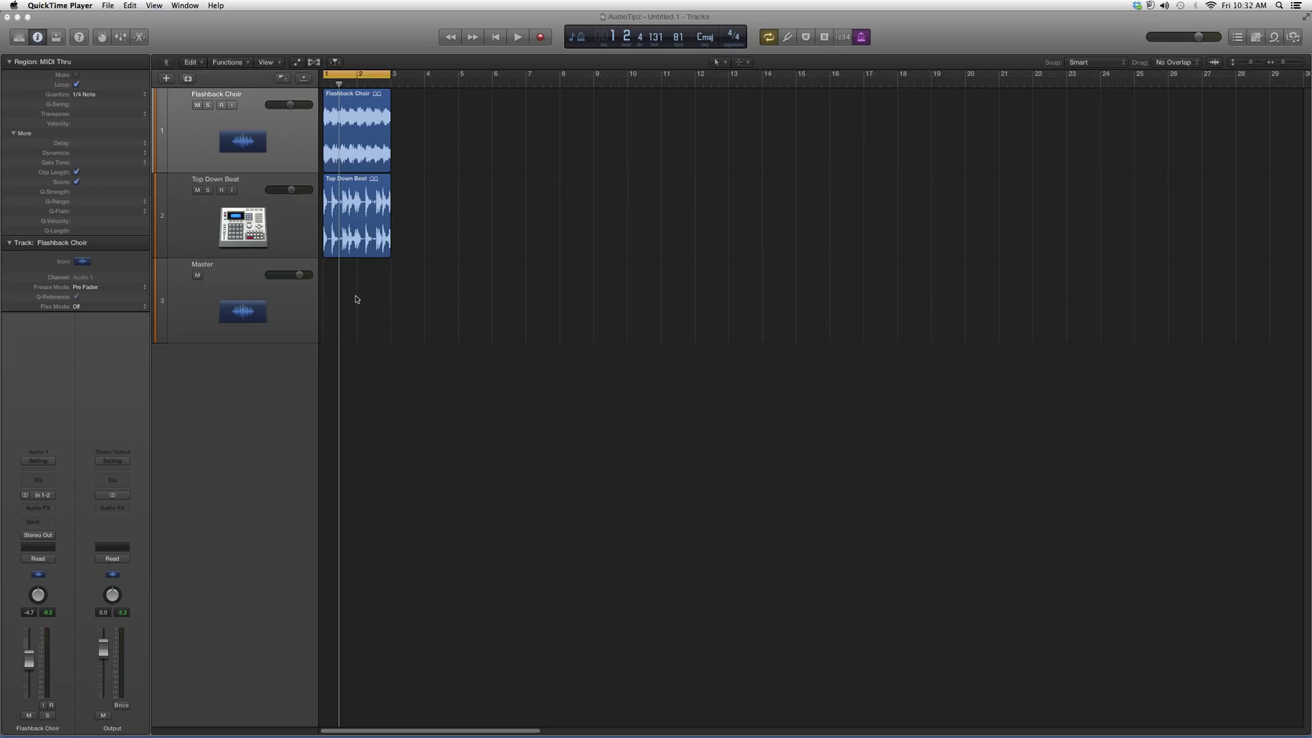
{"action": "mouse_move", "coordinate": [353, 302]}
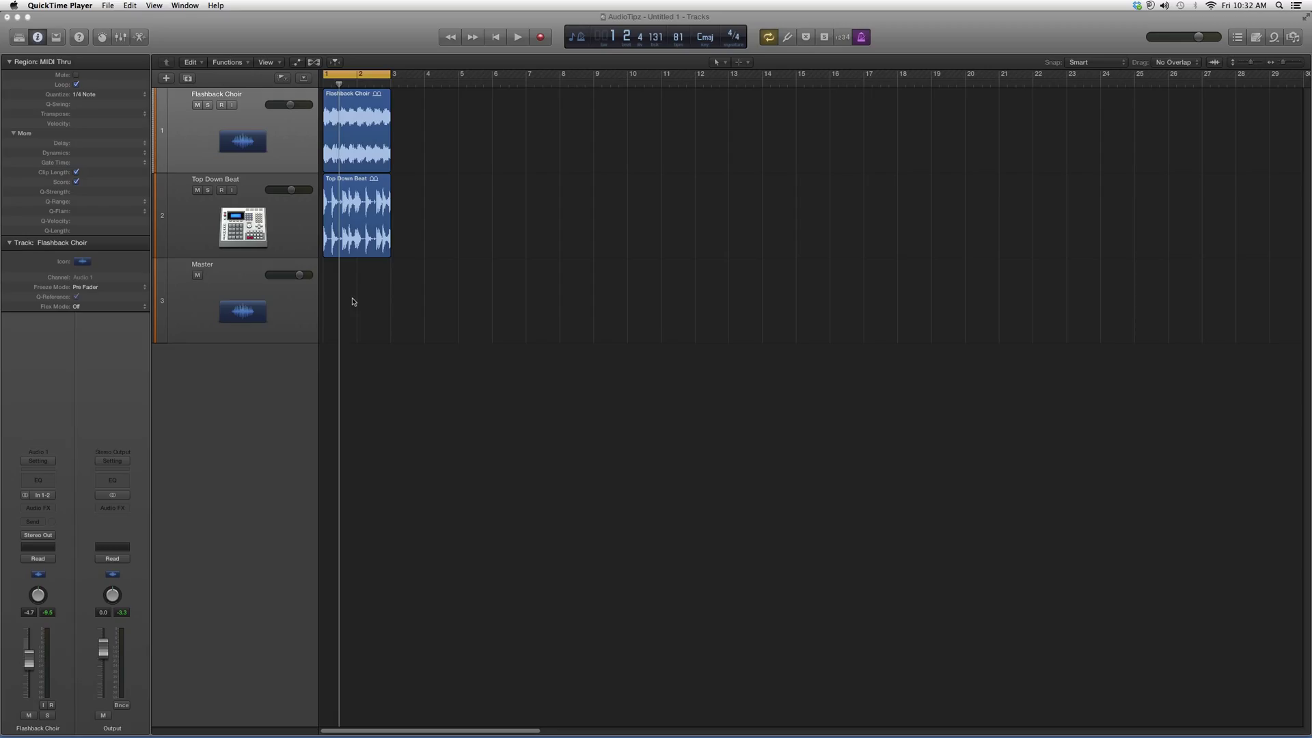
{"action": "mouse_move", "coordinate": [353, 306]}
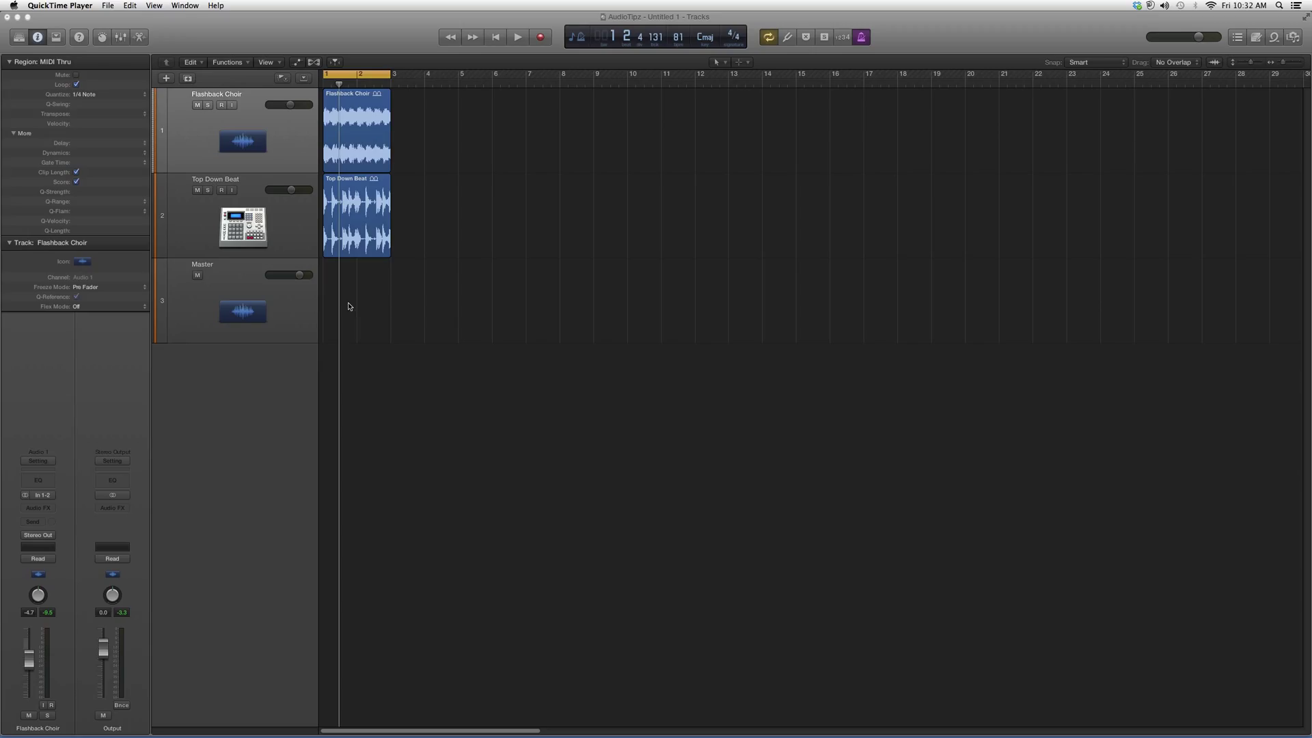
{"action": "mouse_move", "coordinate": [12, 382]}
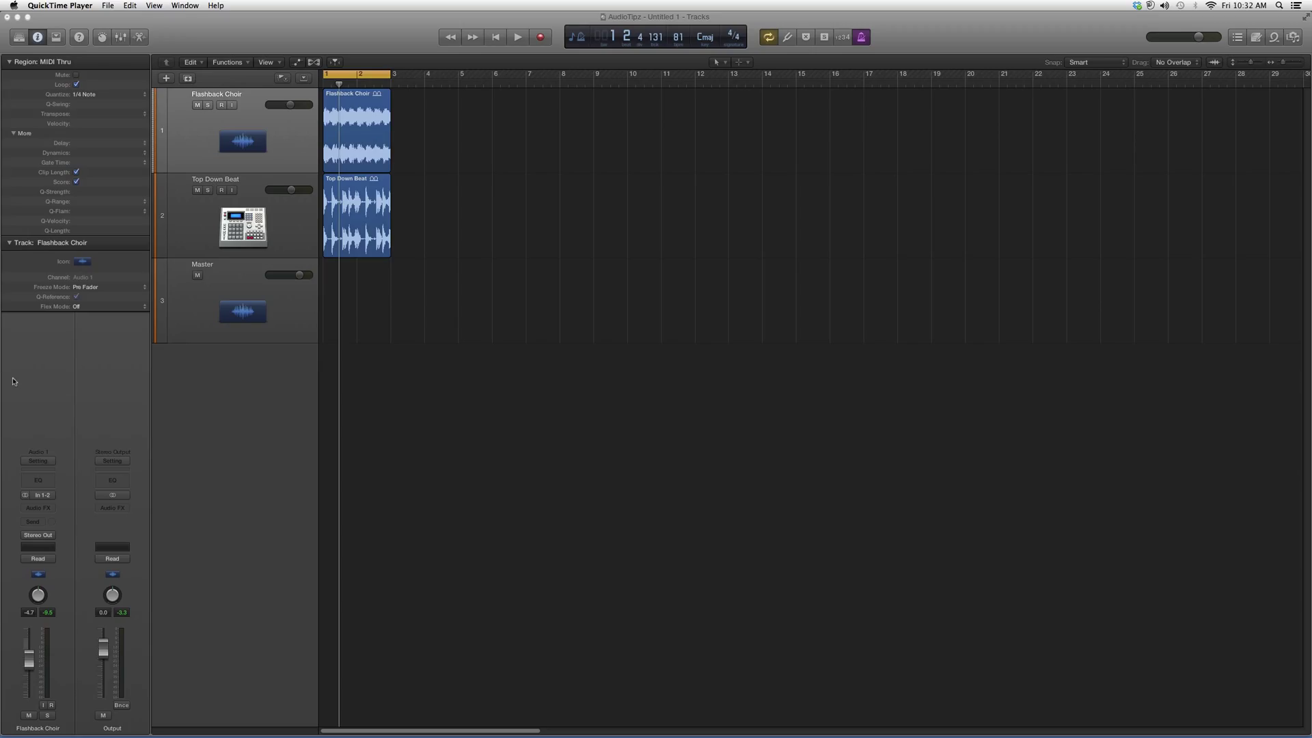
Add a stereo Tuner from Metering to the Flashback Choir's Audio FX slot
{"action": "left_click", "coordinate": [37, 508]}
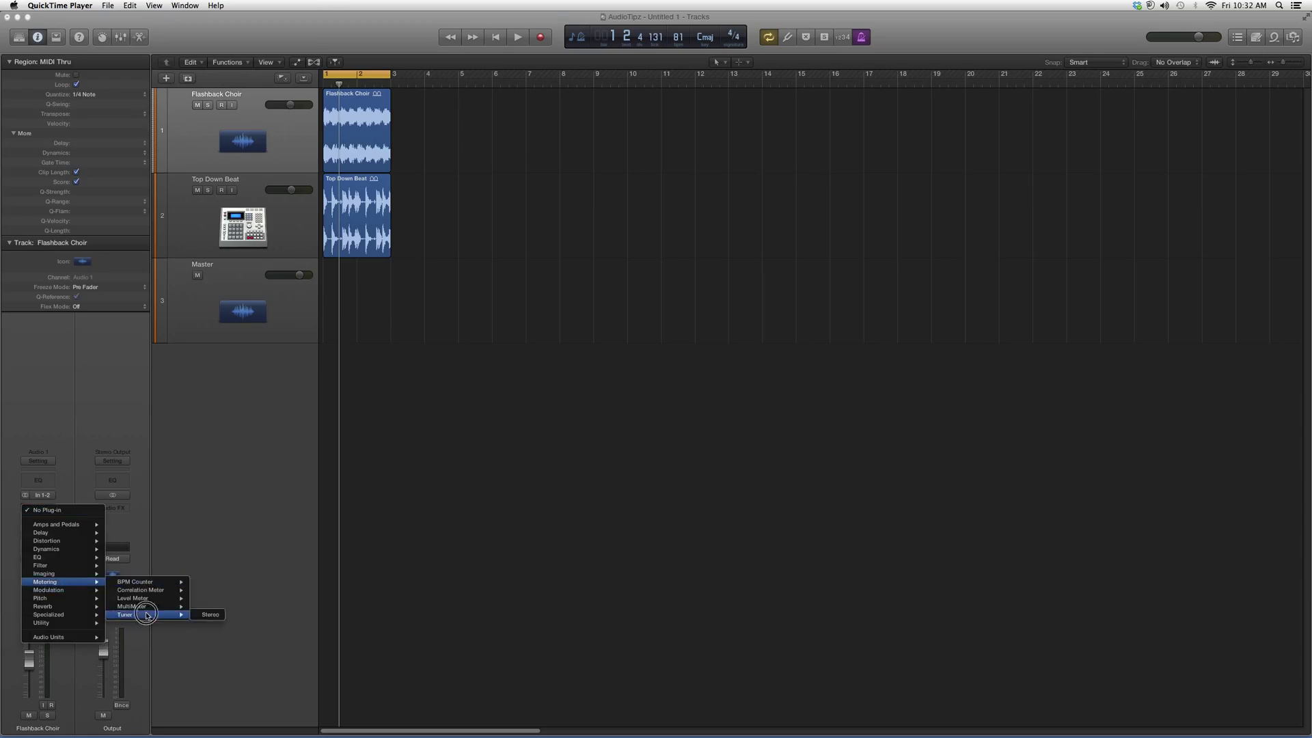
{"action": "left_click", "coordinate": [210, 614]}
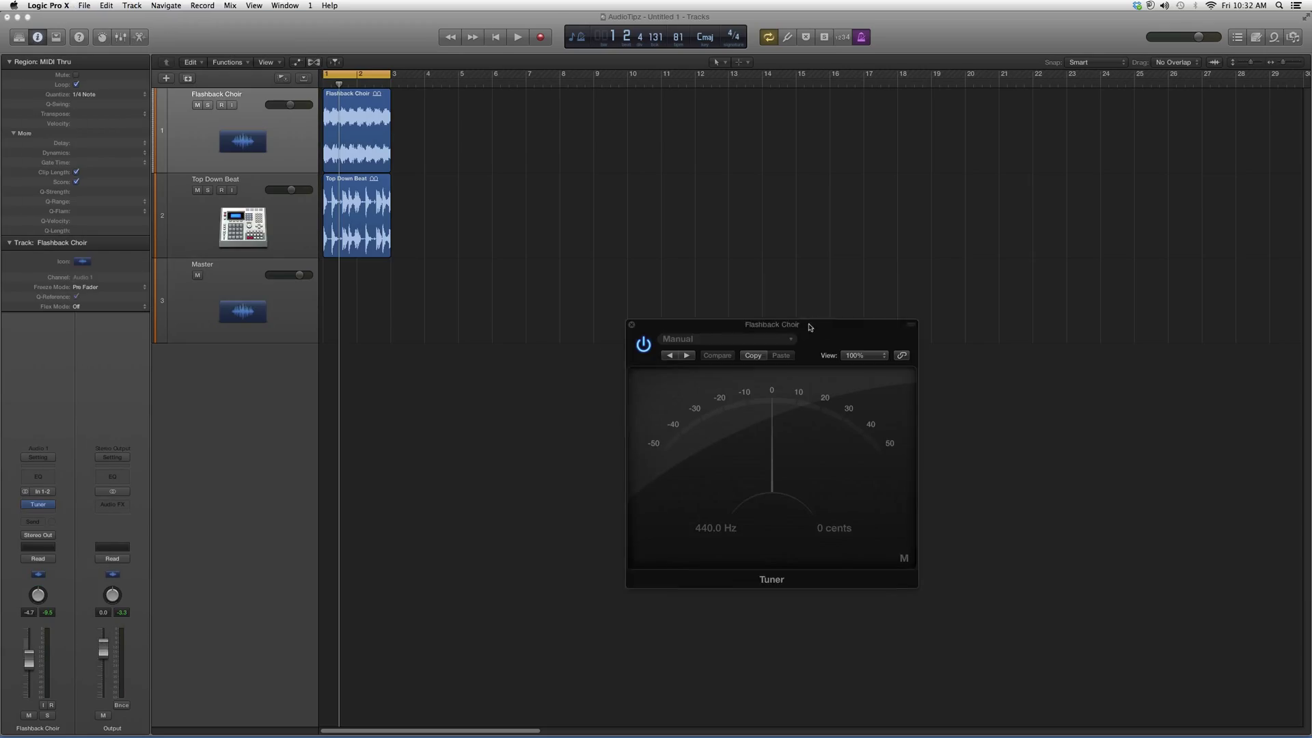
{"action": "mouse_move", "coordinate": [740, 317]}
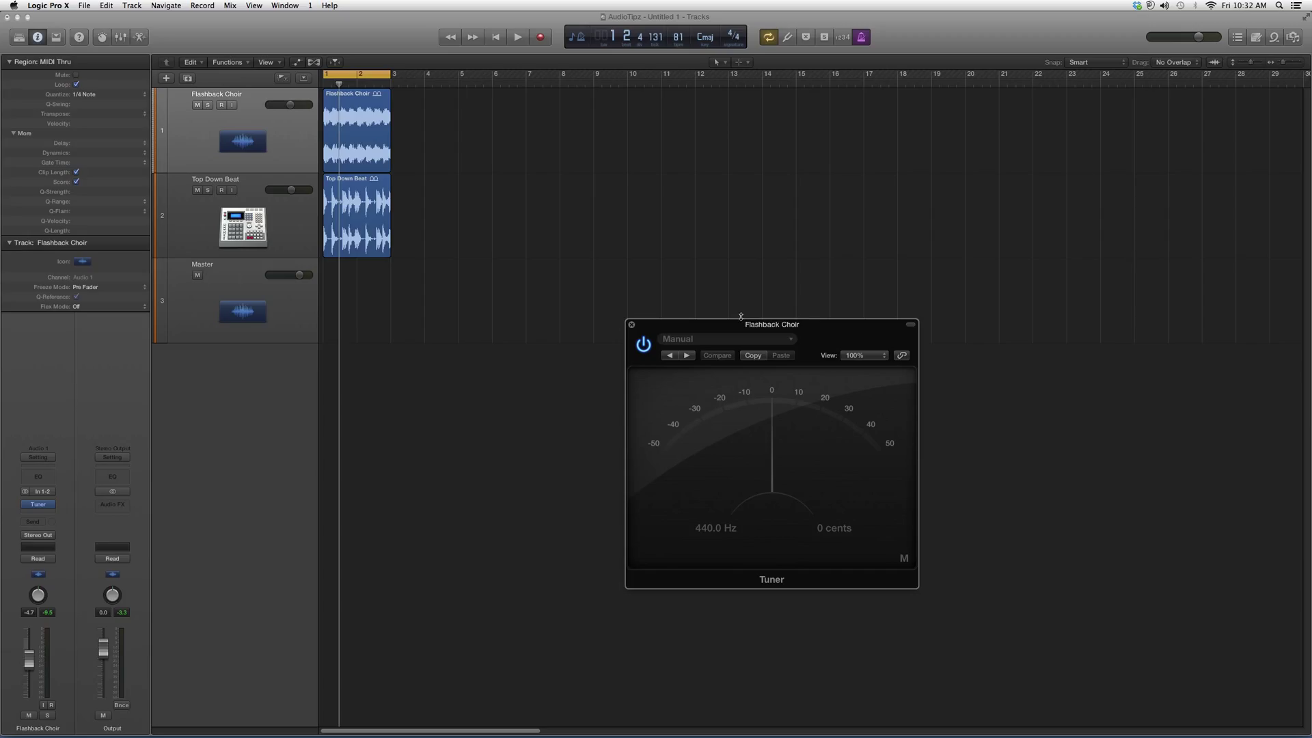
{"action": "mouse_move", "coordinate": [757, 428]}
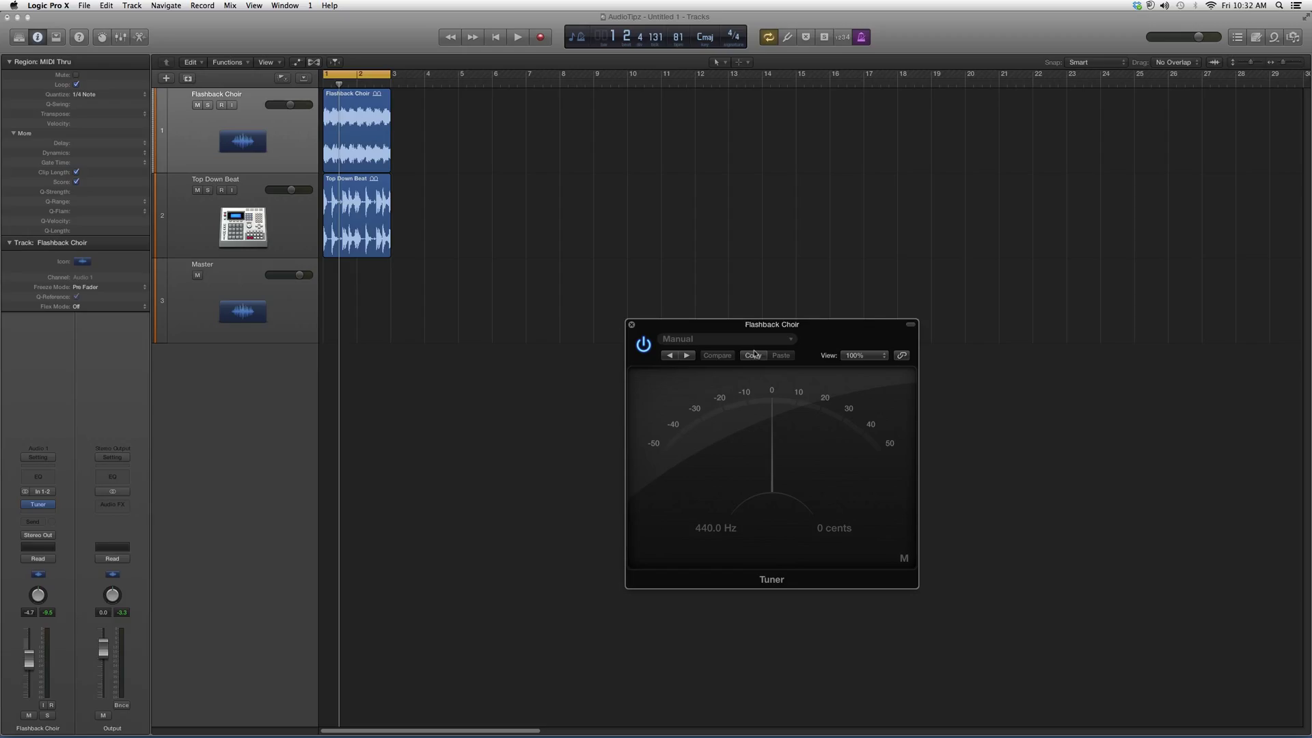
{"action": "mouse_move", "coordinate": [752, 346]}
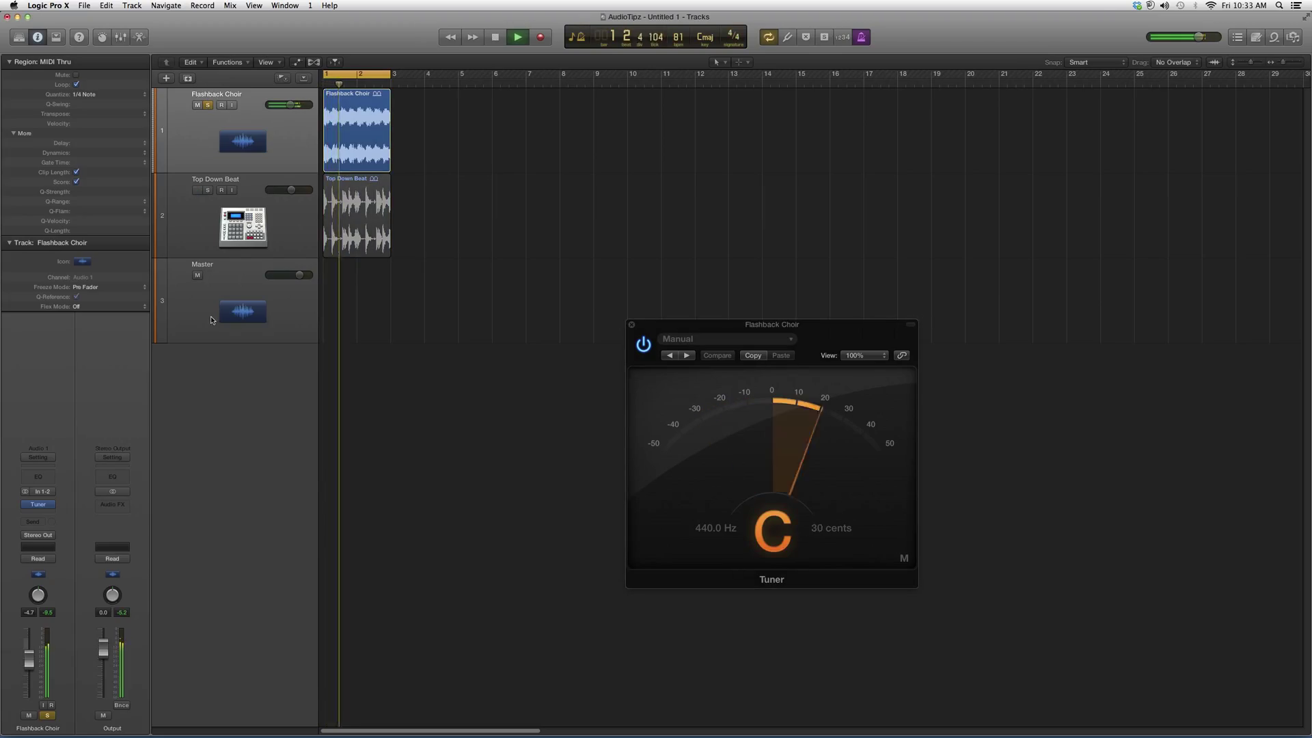
{"action": "left_click", "coordinate": [518, 38]}
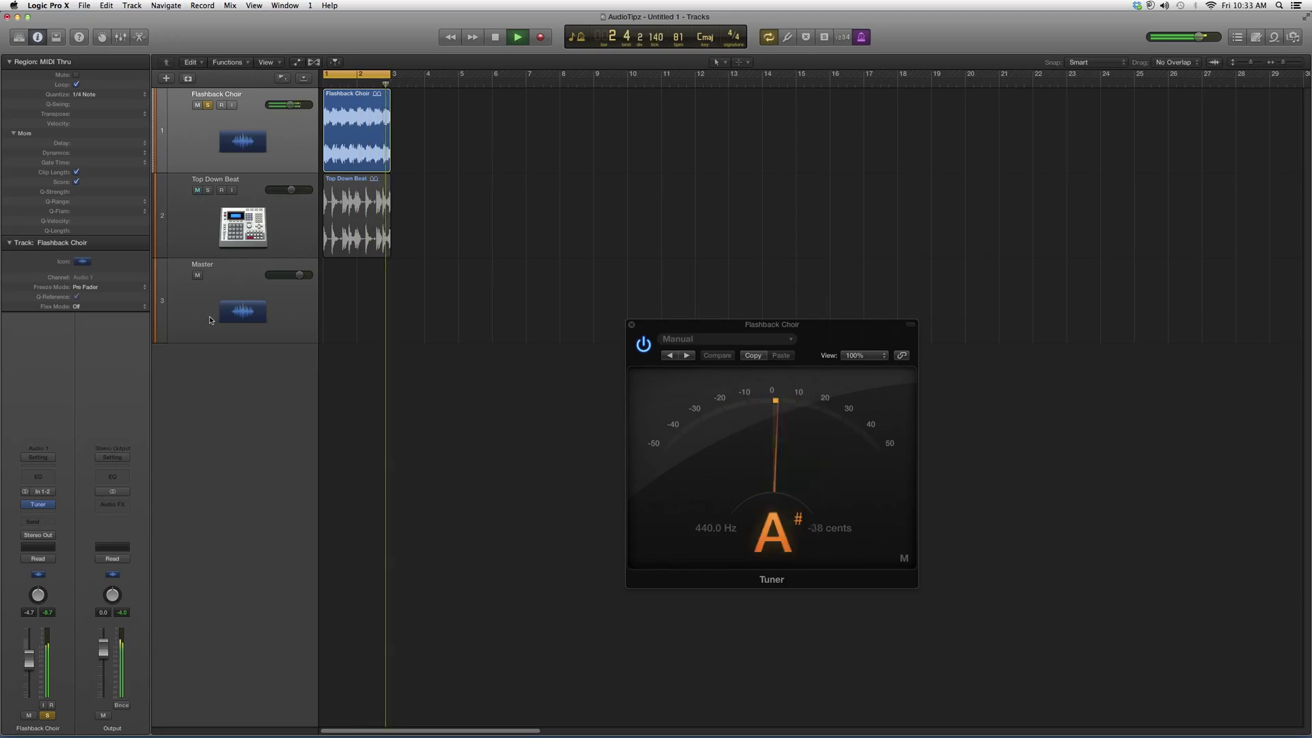
{"action": "left_click", "coordinate": [516, 37]}
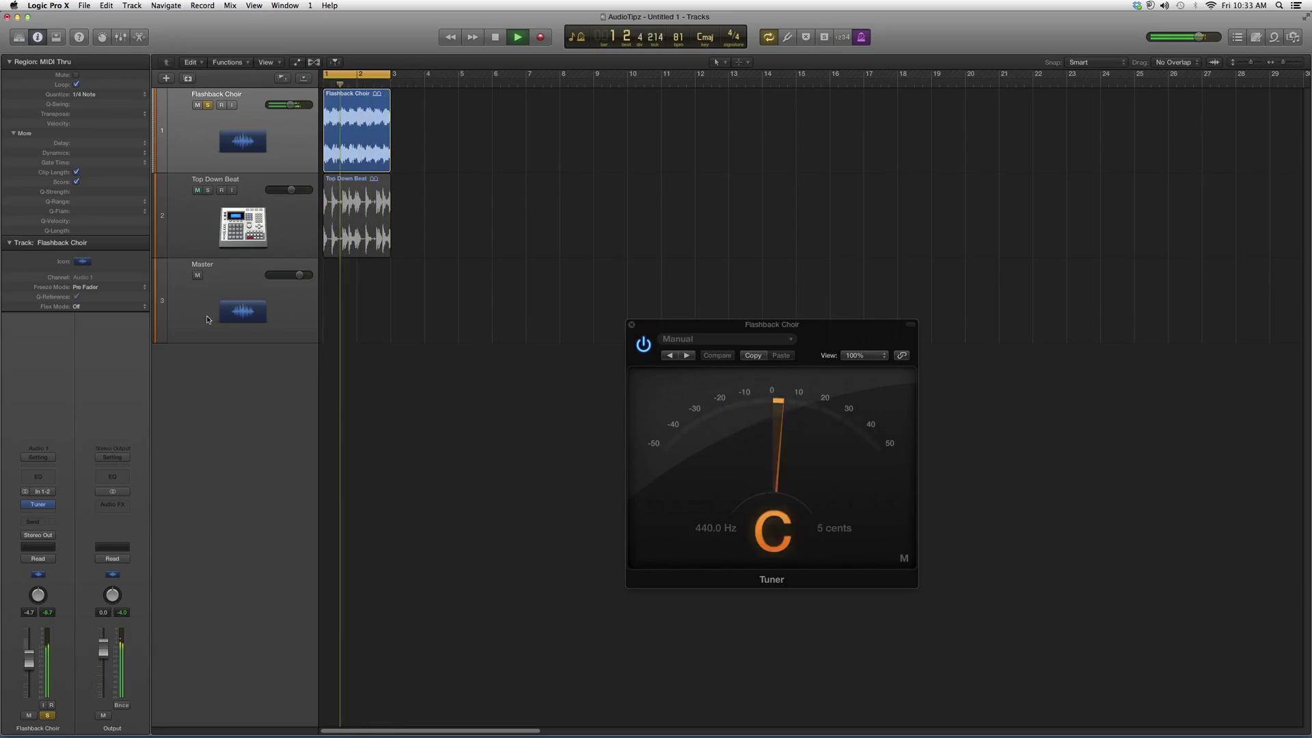
{"action": "left_click", "coordinate": [518, 37]}
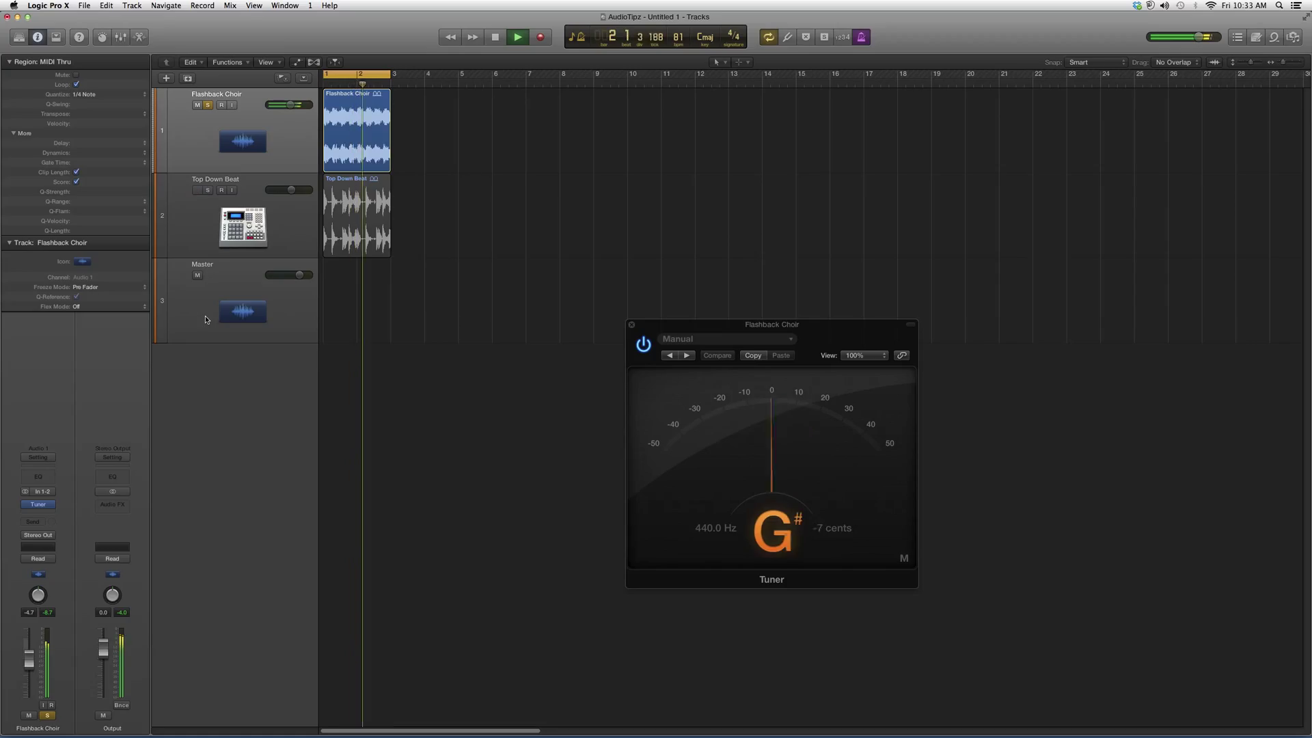